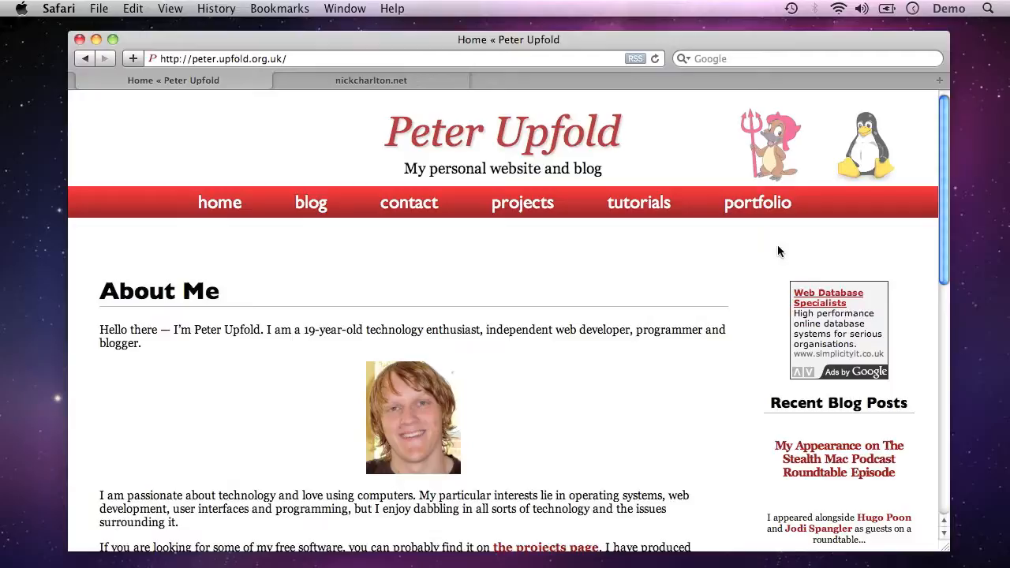
mouse_move(499, 144)
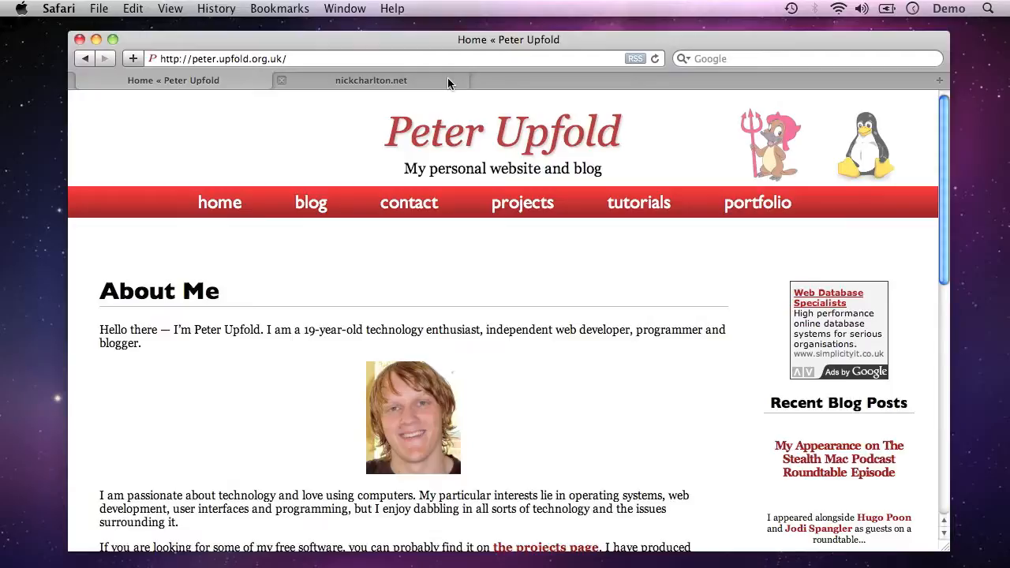
Switch Safari to the nickcharlton.net tab
left_click(371, 79)
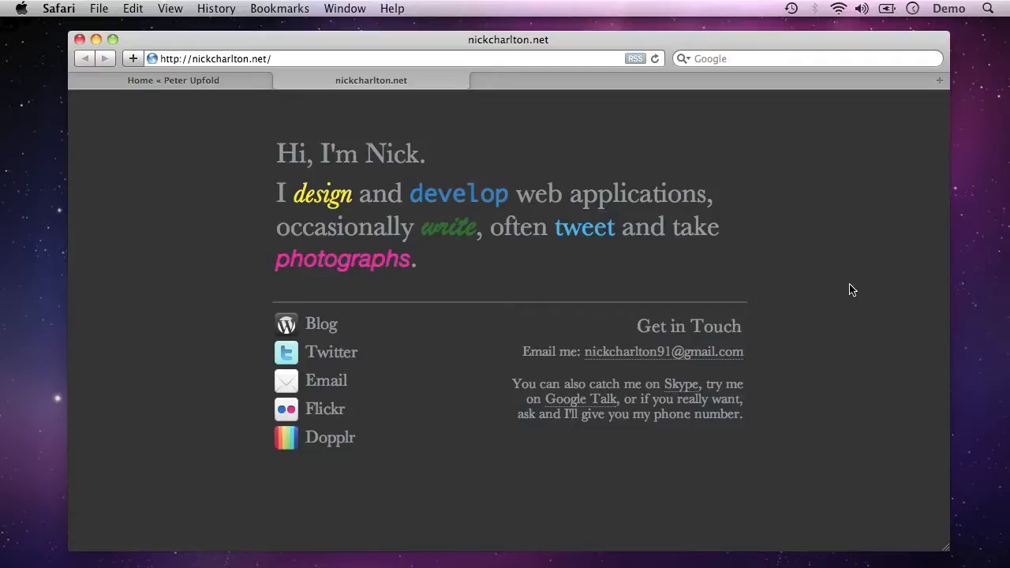
Return Safari to the Peter Upfold homepage tab
left_click(174, 79)
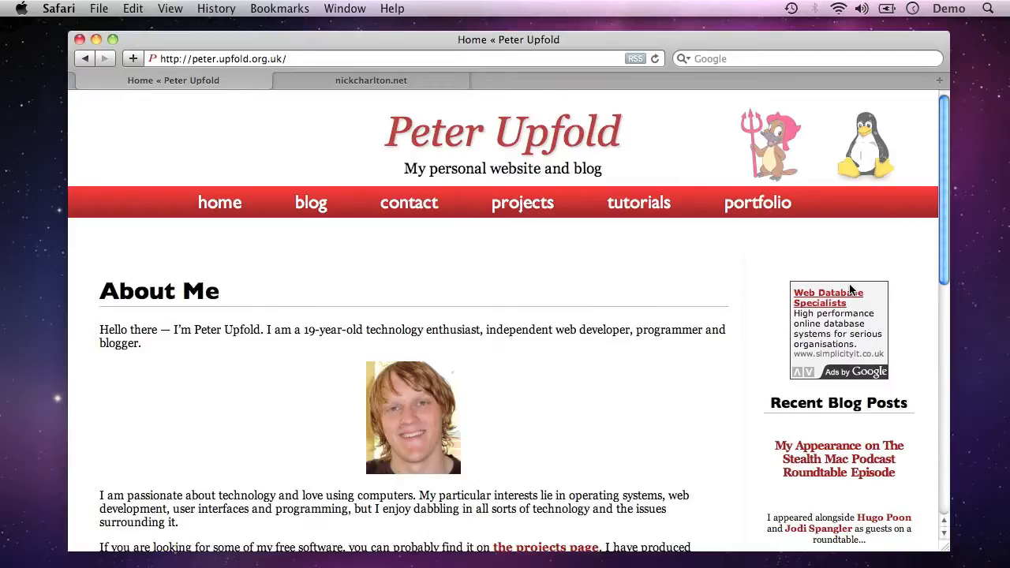
mouse_move(553, 262)
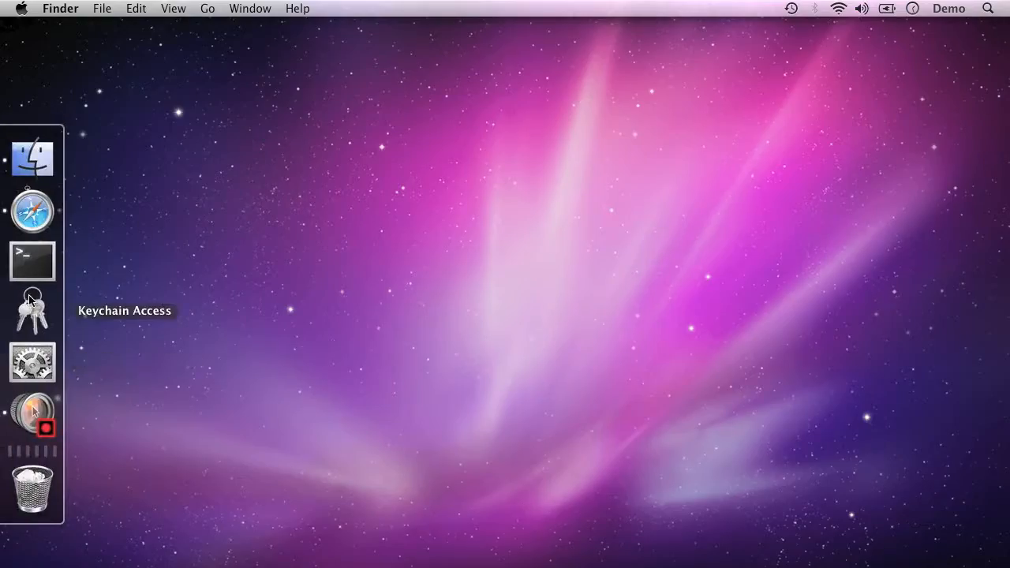
Launch Terminal and run ssh-keygen -t rsa to start generating an RSA key pair
left_click(32, 260)
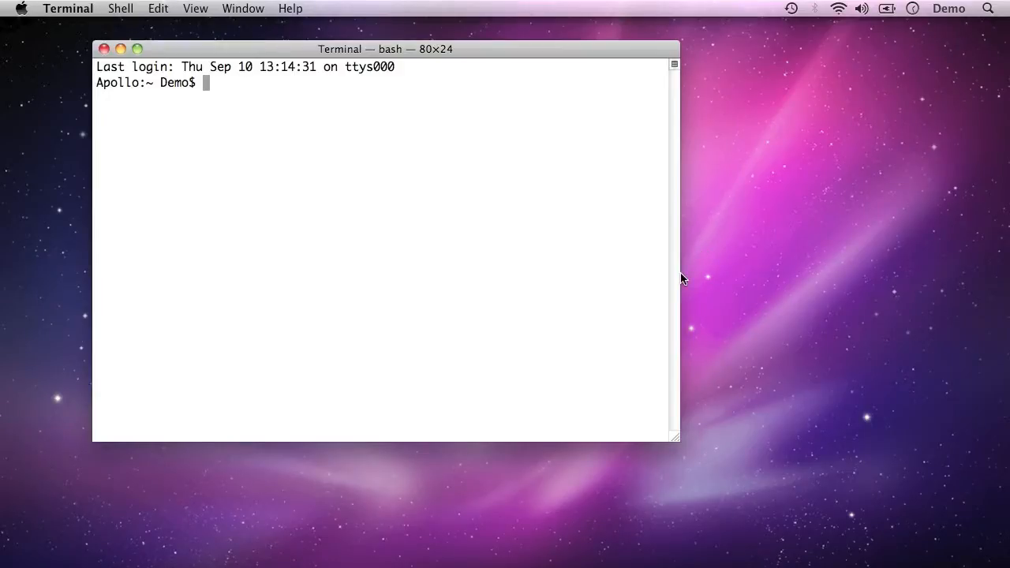
type("ssh-keygen")
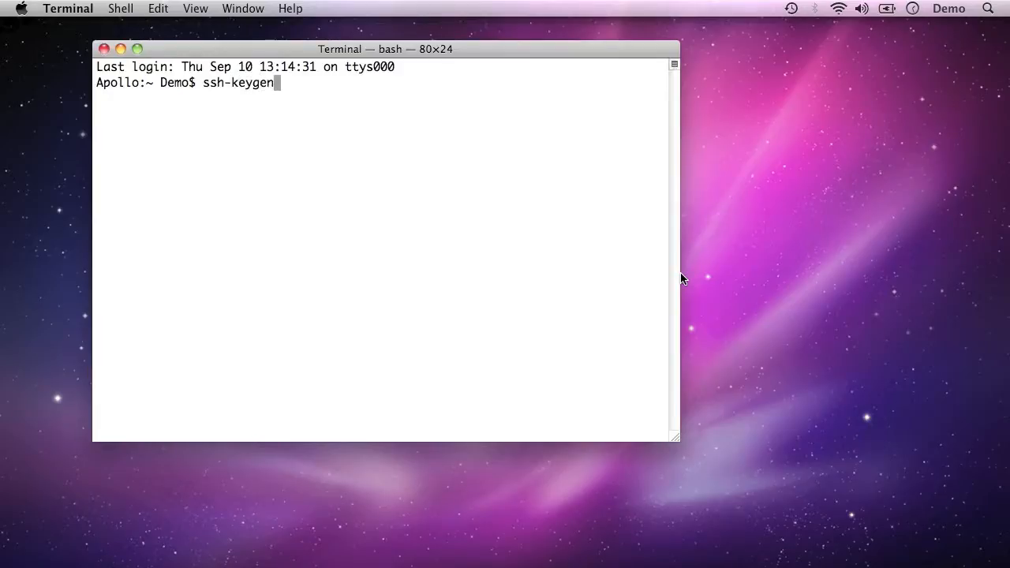
type("-")
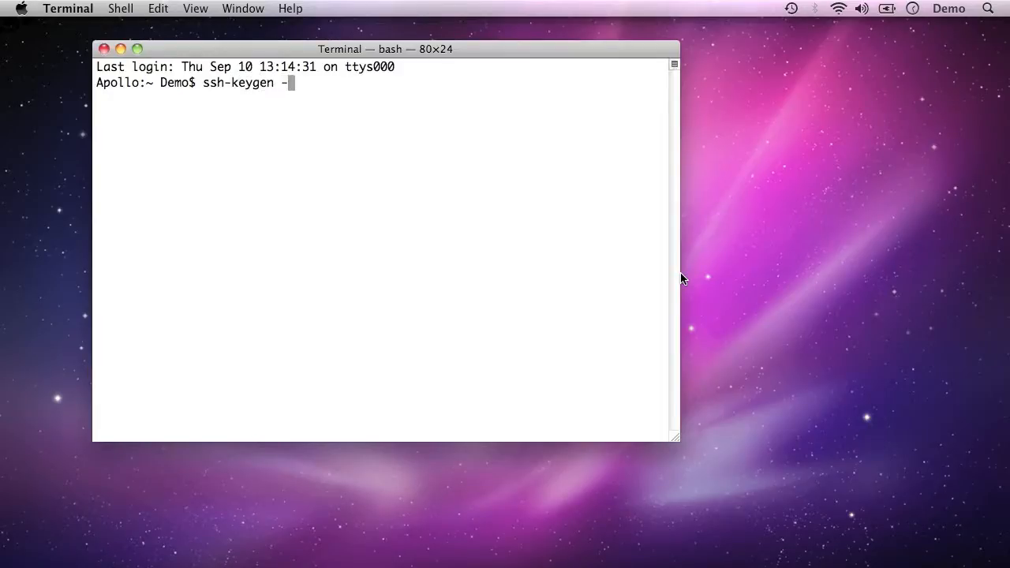
type("t")
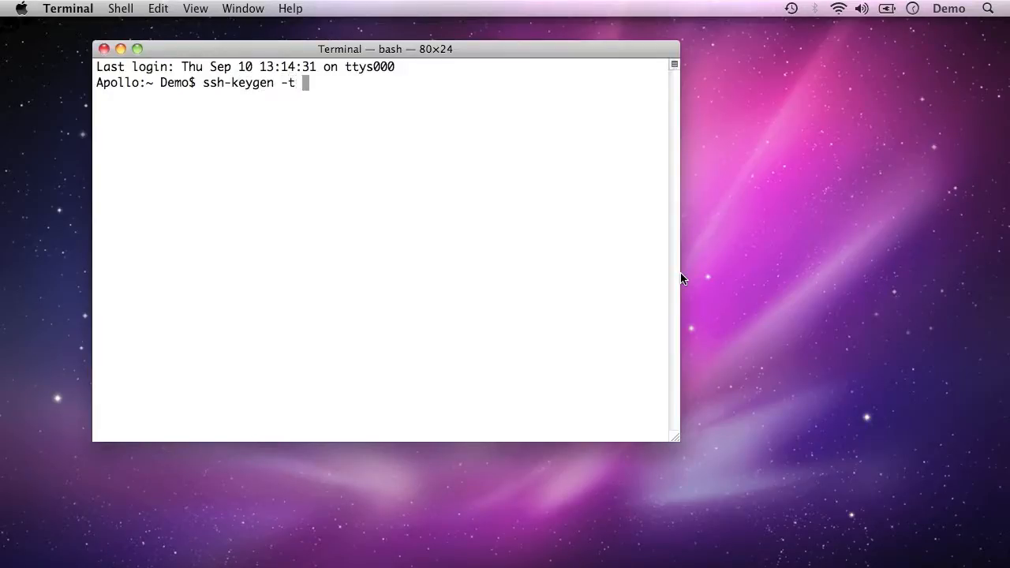
type("rsa")
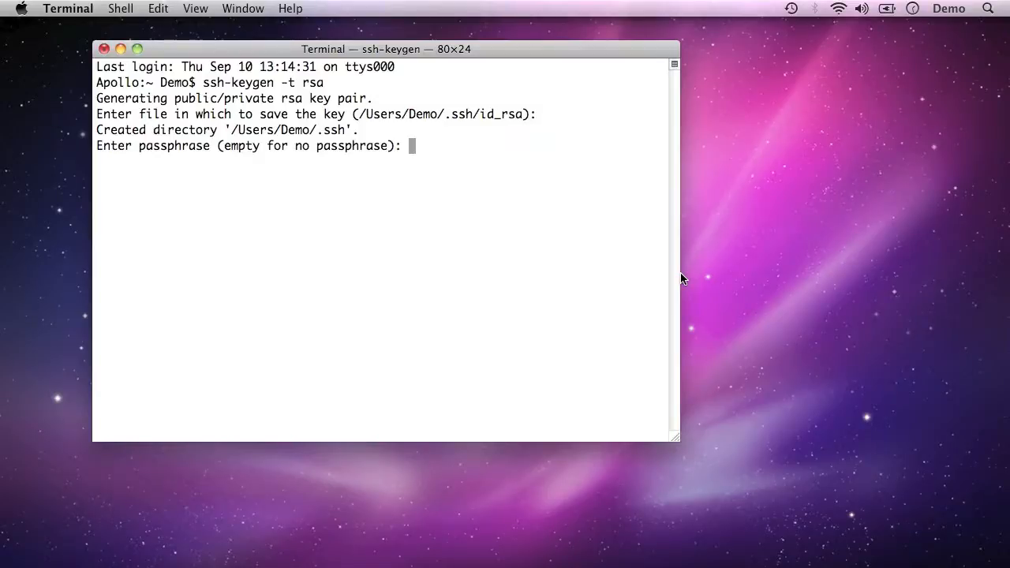
Accept an empty passphrase and highlight the saved id_rsa and id_rsa.pub paths in ~/.ssh
key("enter")
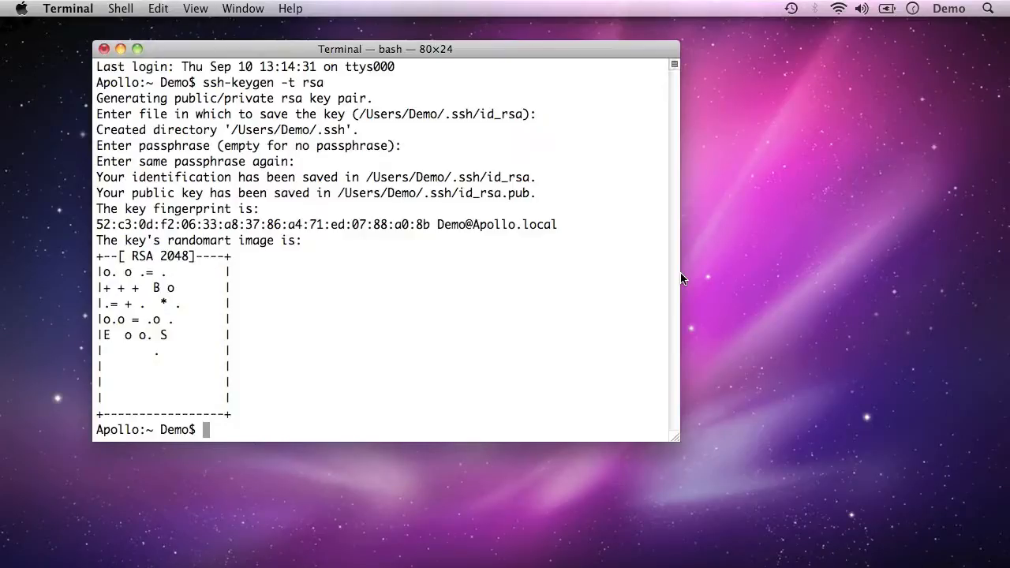
double_click(158, 177)
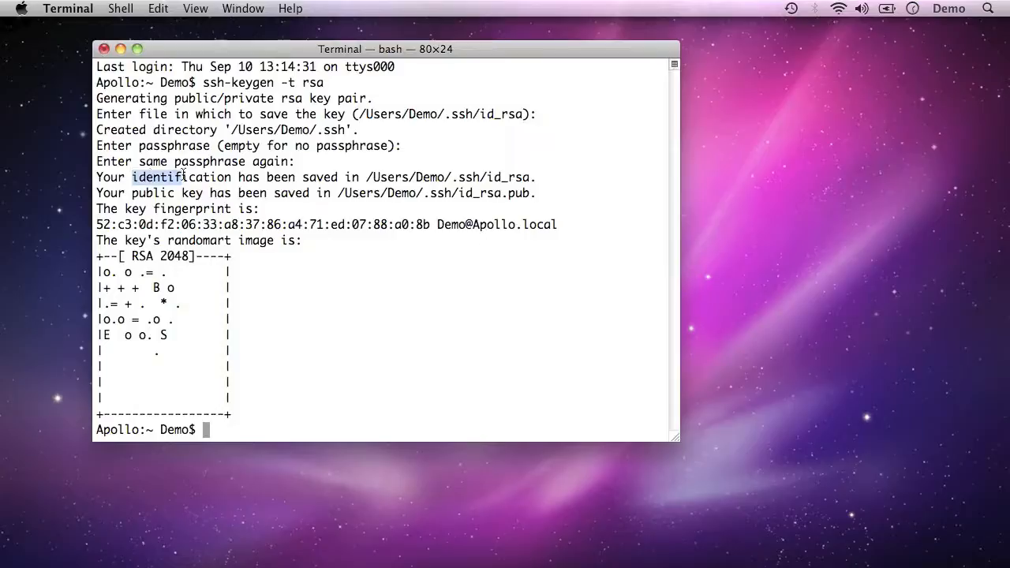
double_click(158, 177)
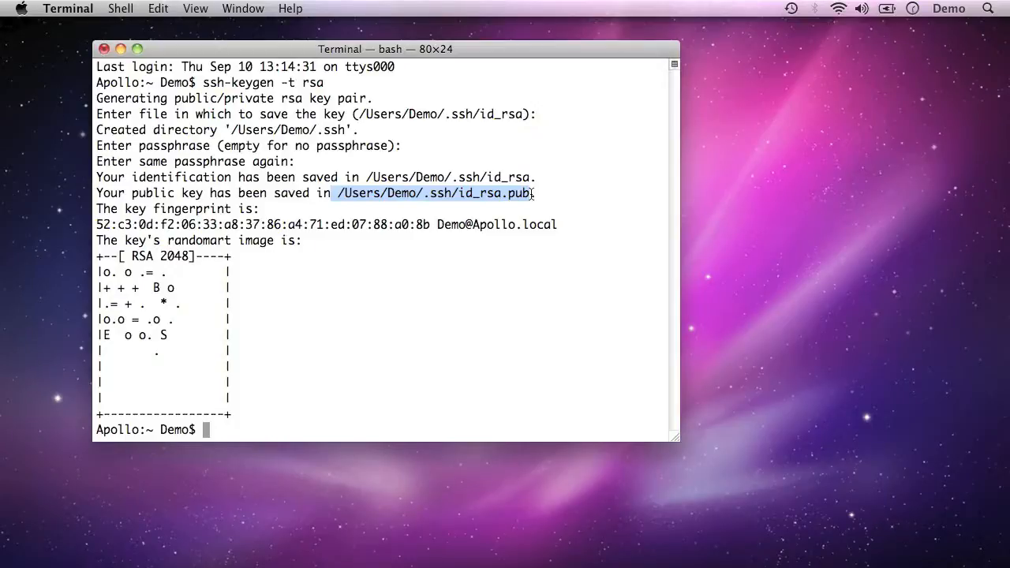
Use Finder's Go to Folder to navigate into the hidden .ssh folder
left_click(31, 157)
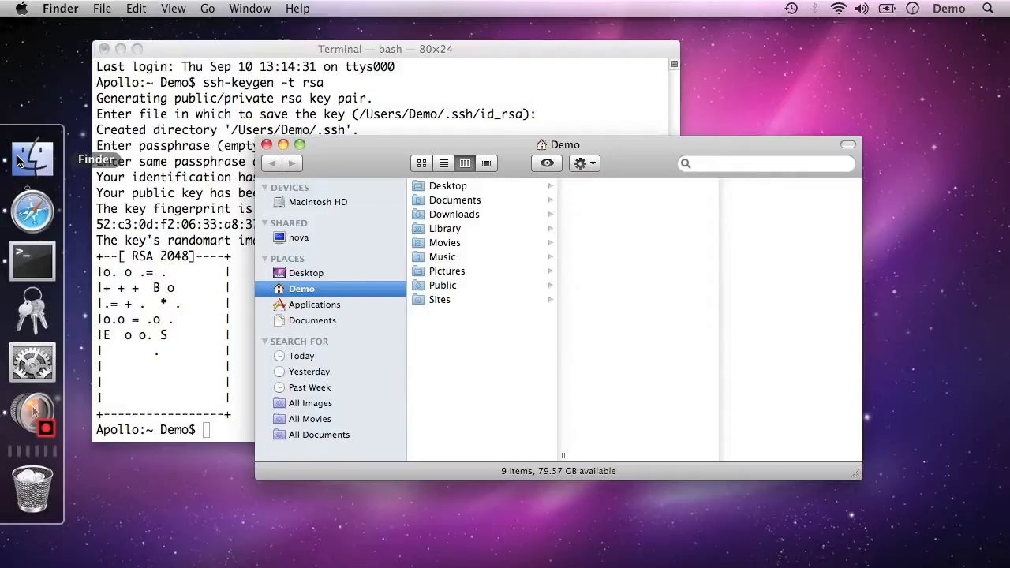
mouse_move(395, 319)
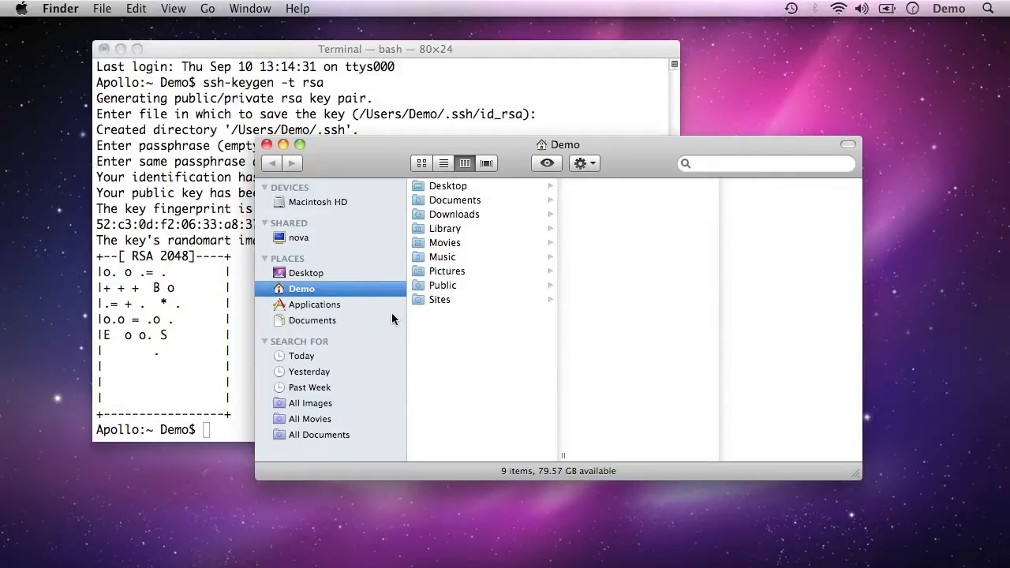
mouse_move(505, 330)
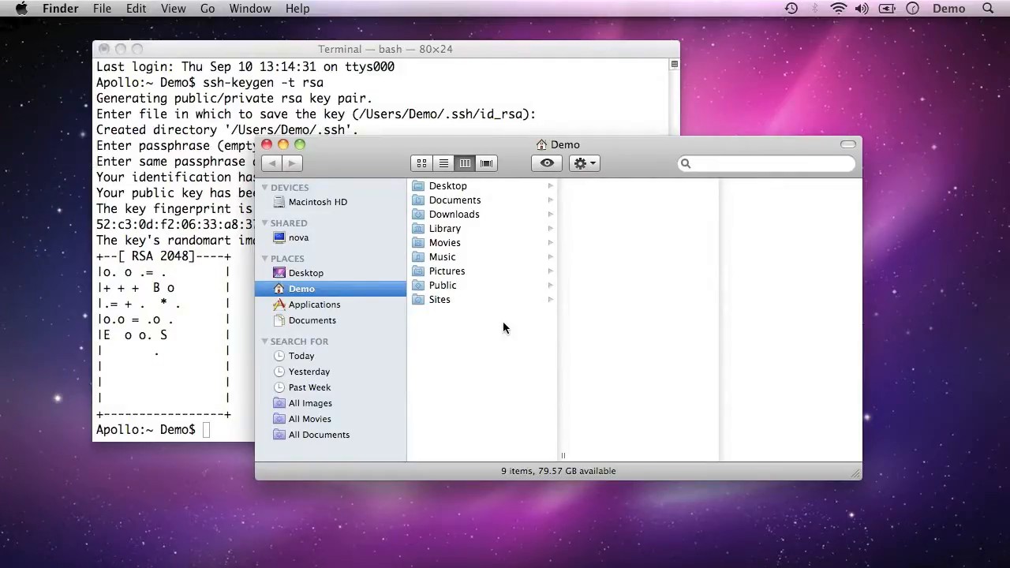
mouse_move(426, 307)
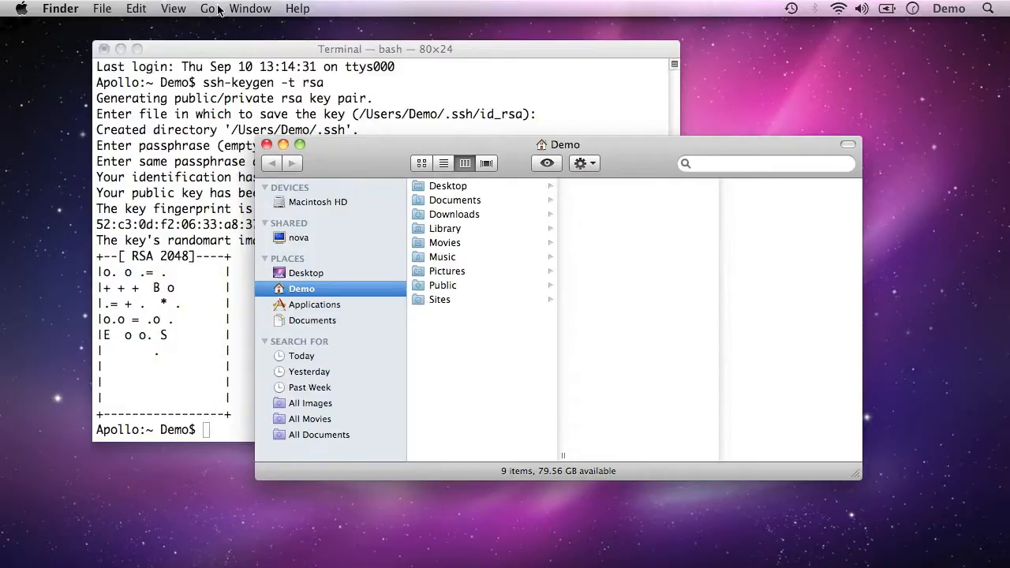
left_click(208, 8)
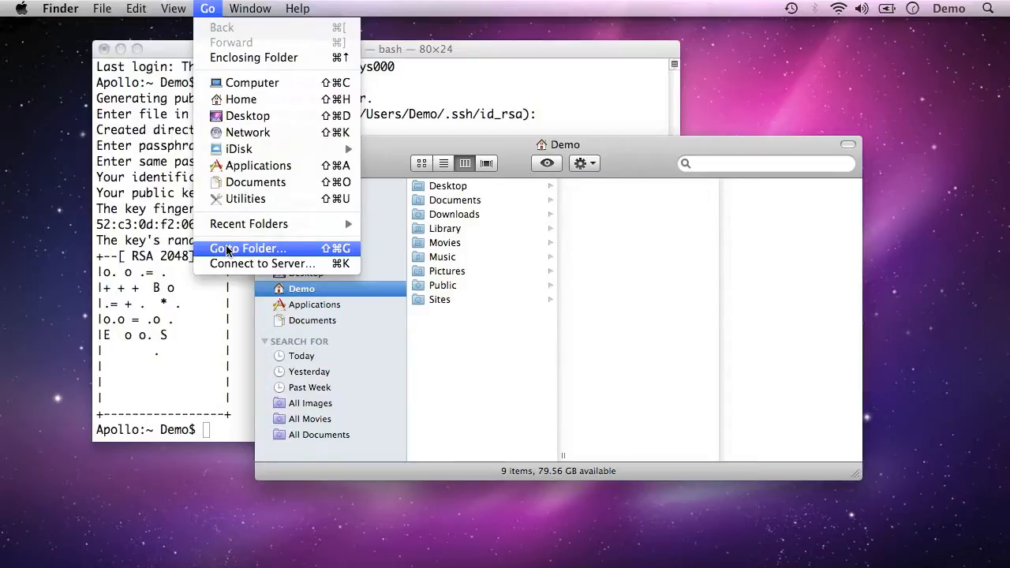
left_click(248, 247)
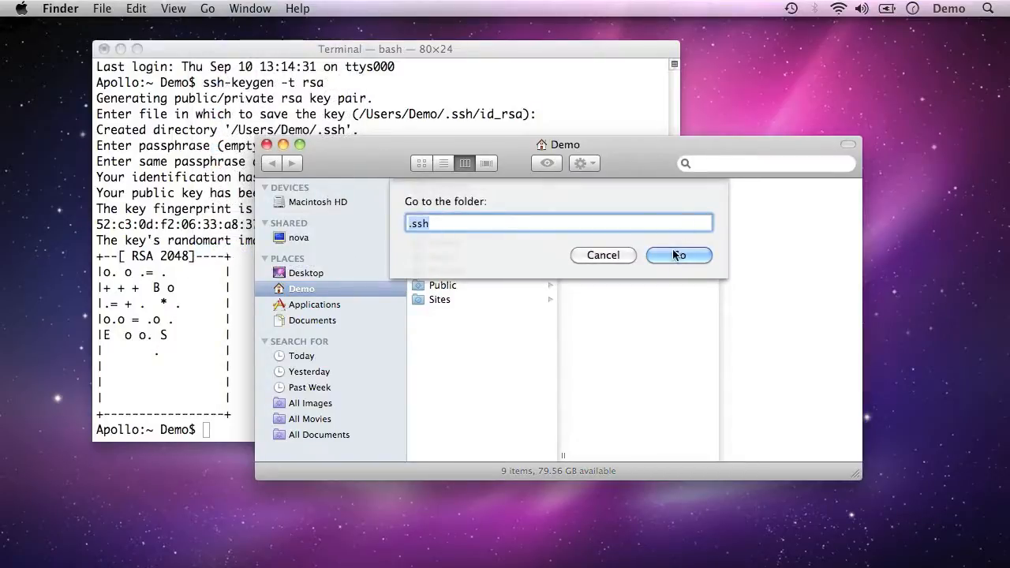
left_click(679, 256)
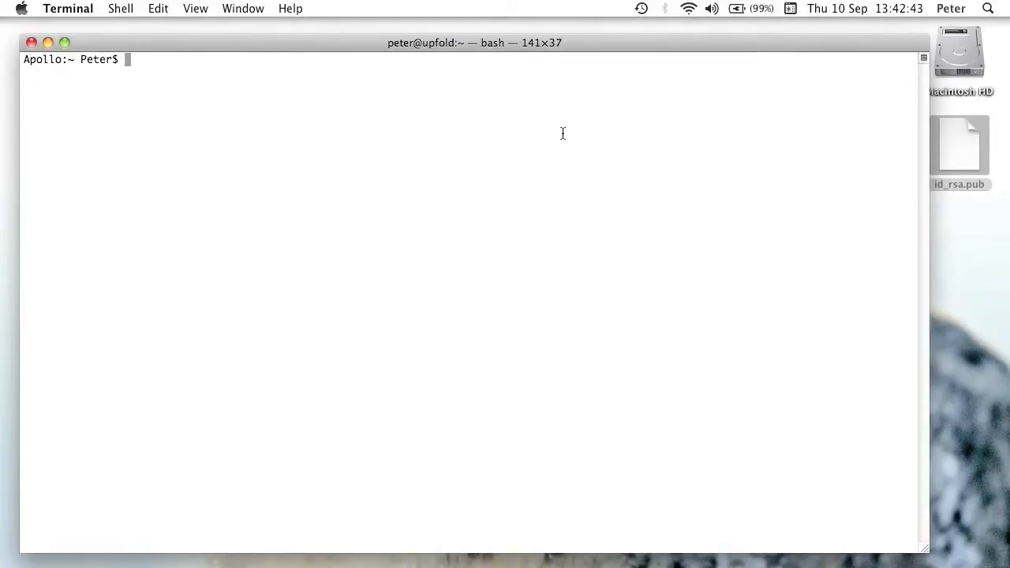
Log into the remote server over SSH as pete
left_click(959, 145)
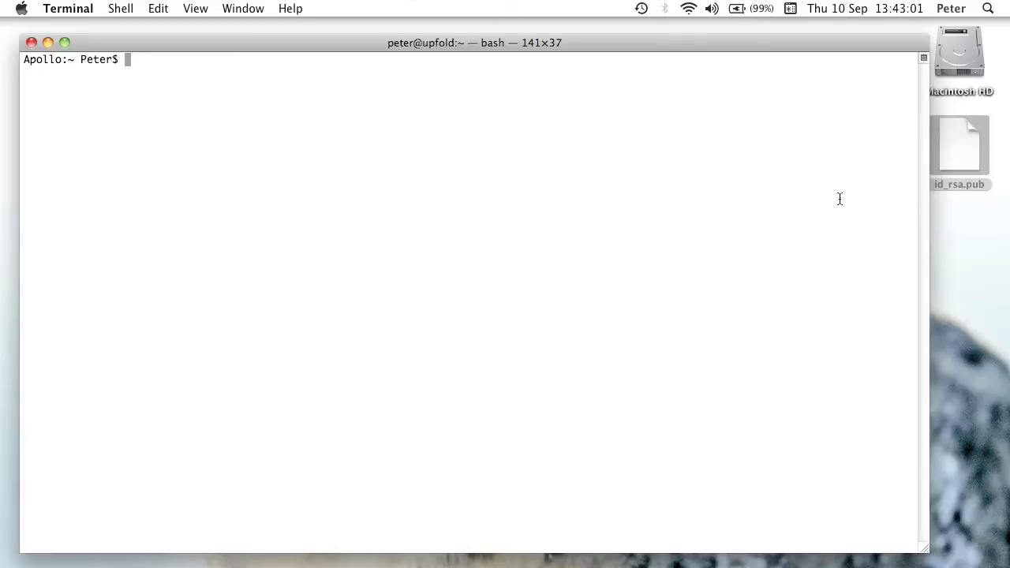
type("ssh peter@darkmatter")
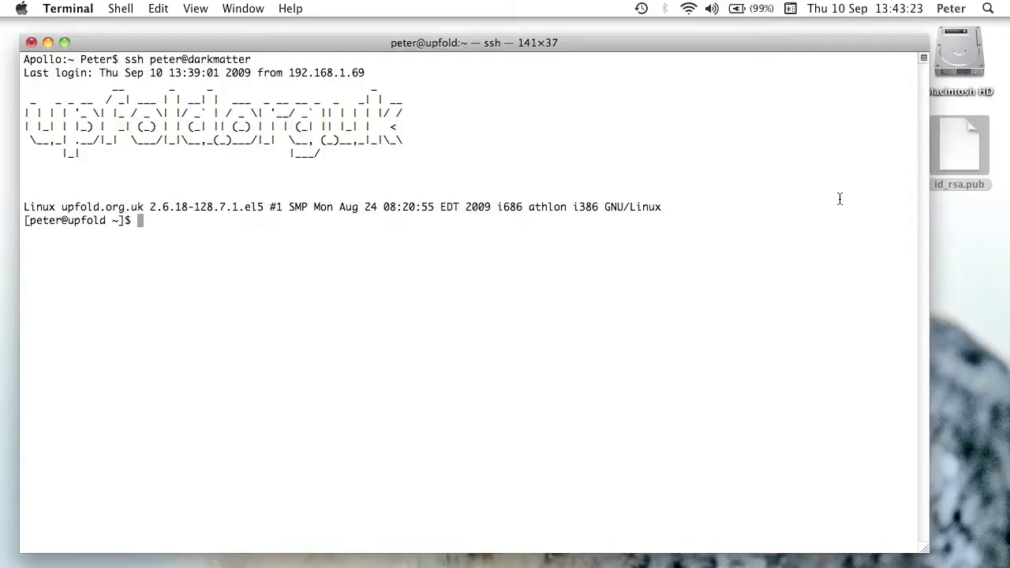
Create an empty .ssh/authorized_keys file on the server with touch
type("touch")
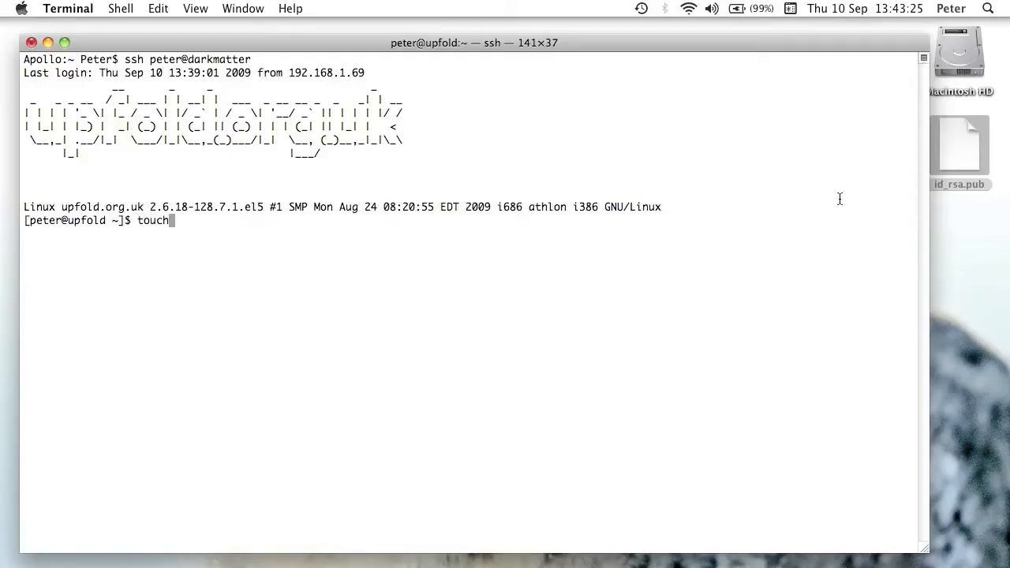
type(".ssh")
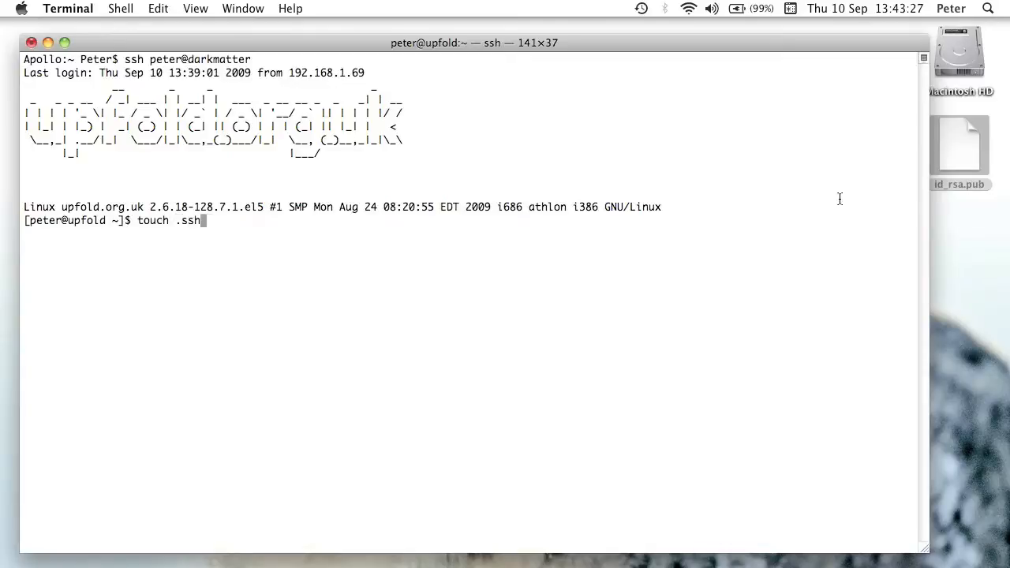
type("/authorized_keys")
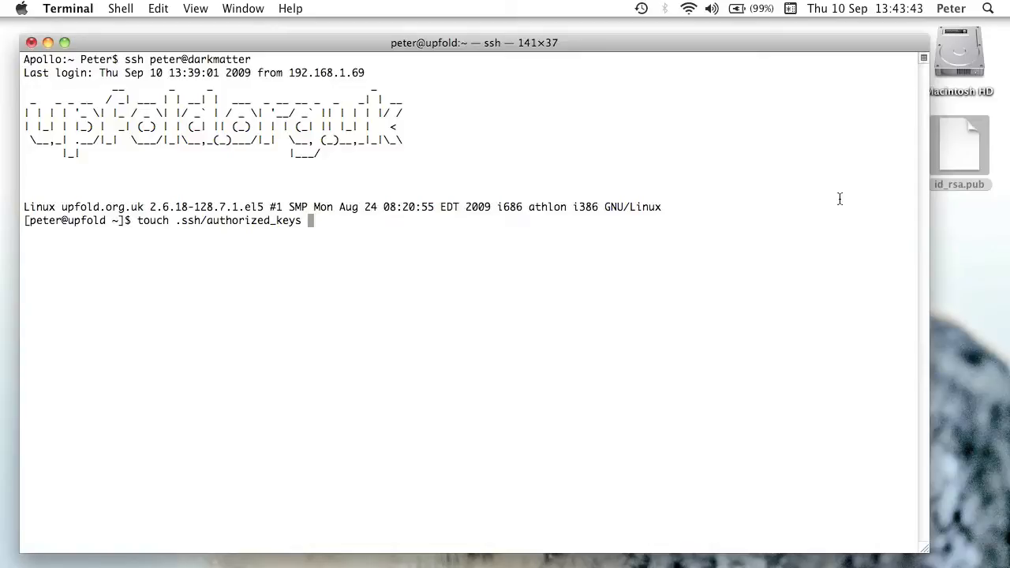
key("Return")
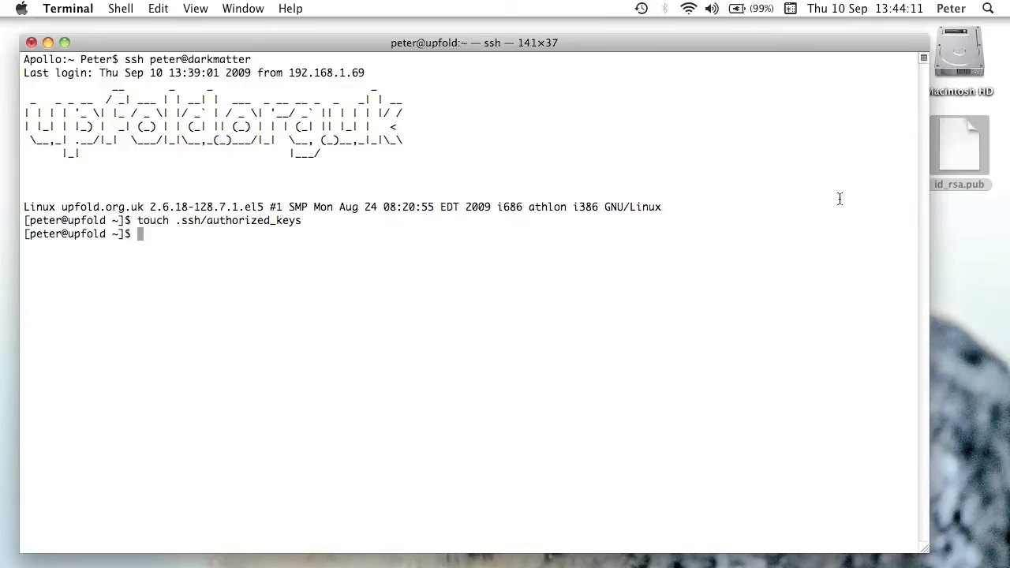
Edit .ssh/authorized_keys in vim, revealing its four existing ssh-rsa keys
type("vim .")
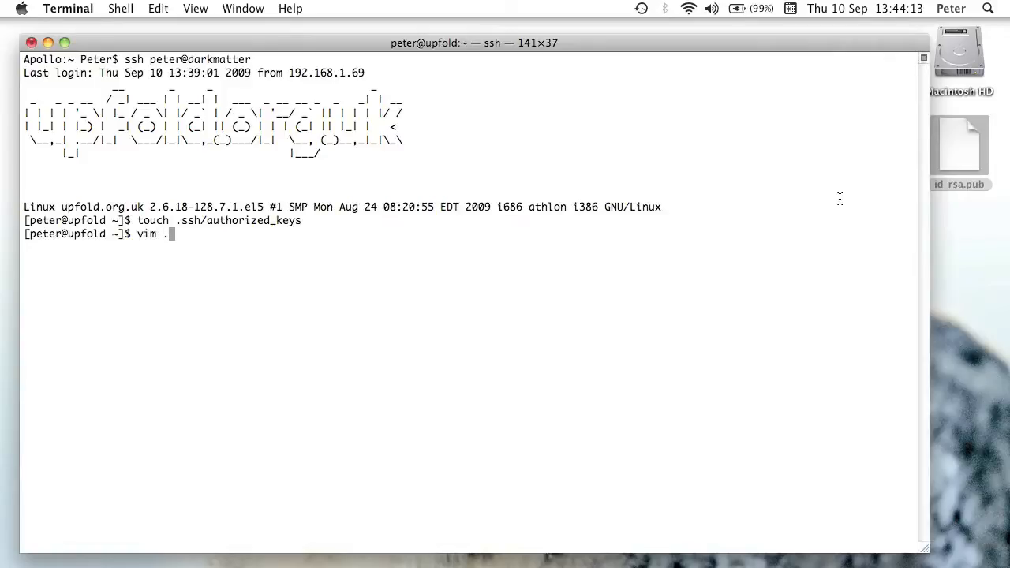
type("ssh/")
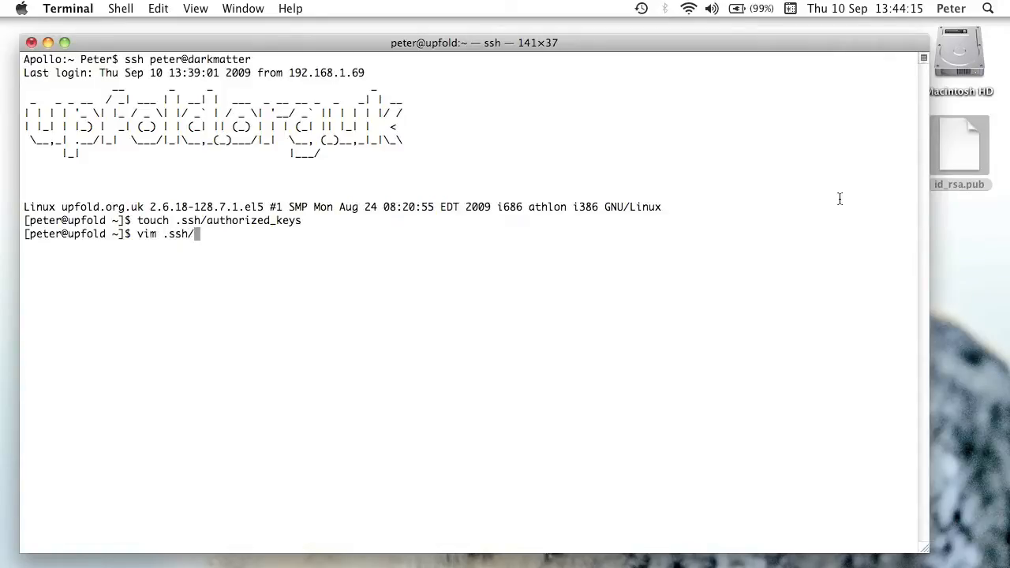
type("authorized_keys")
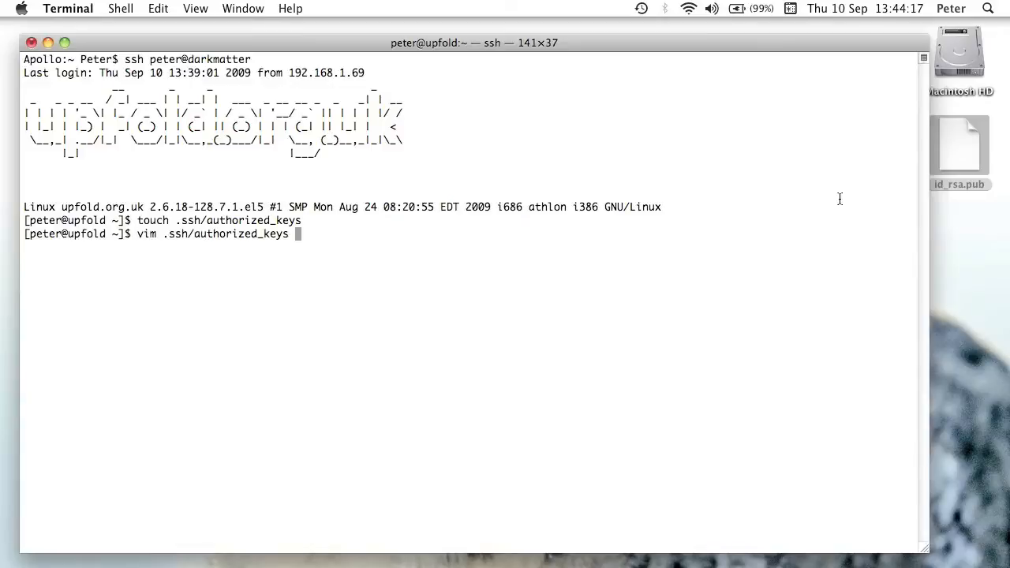
key("Return")
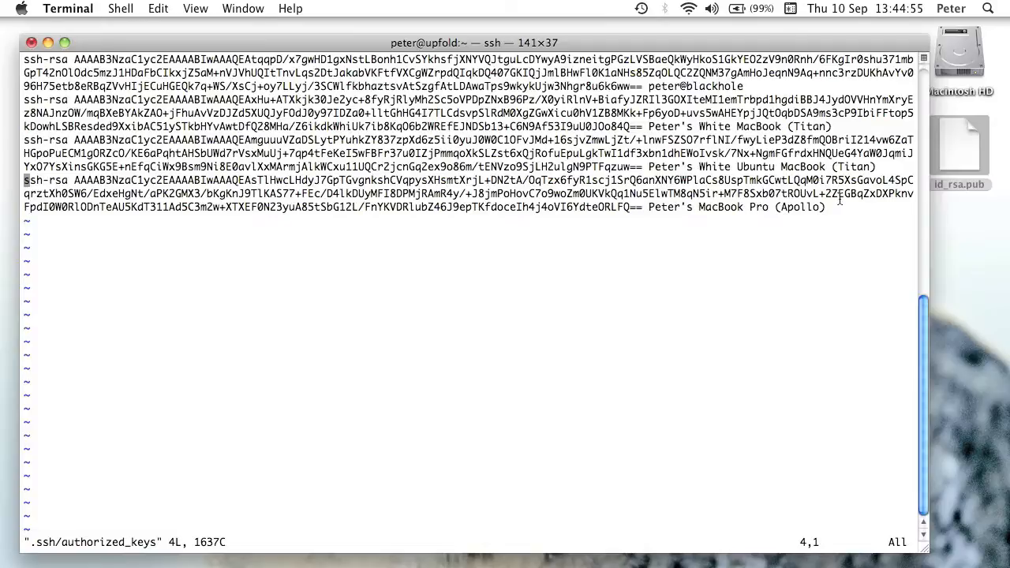
Launch id_rsa.pub from the desktop and choose to pick an application for it
left_click(959, 145)
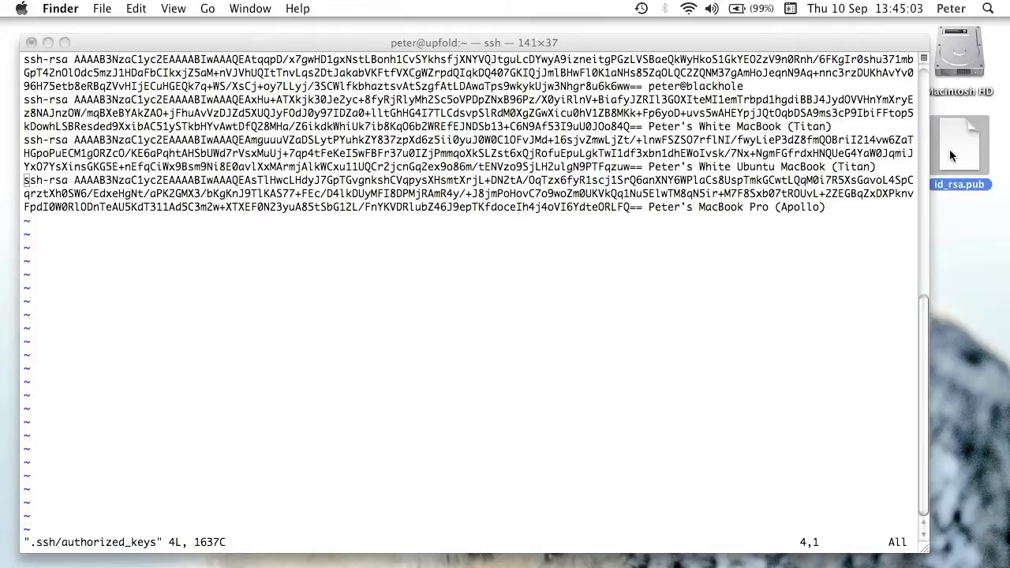
double_click(960, 145)
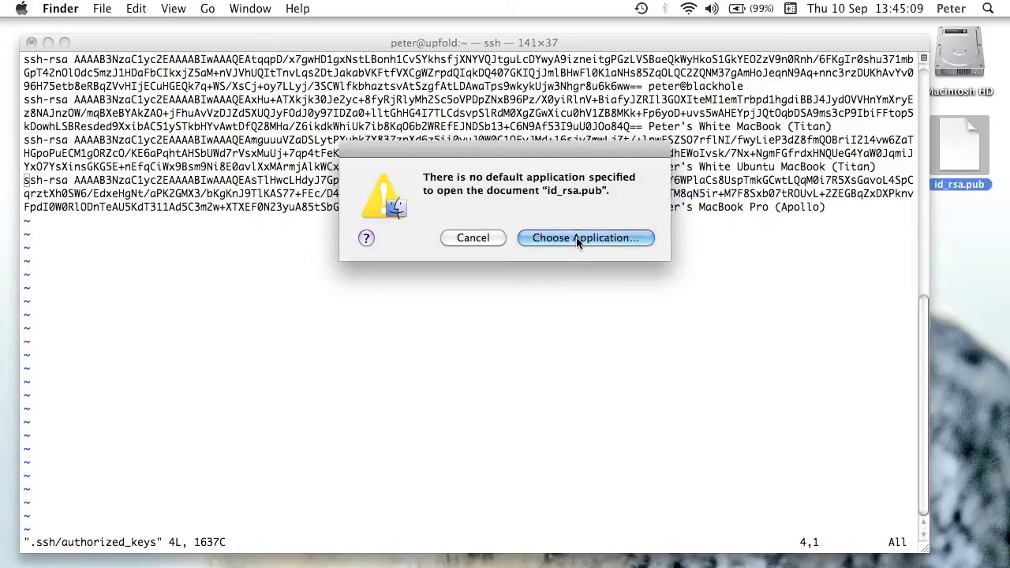
left_click(584, 237)
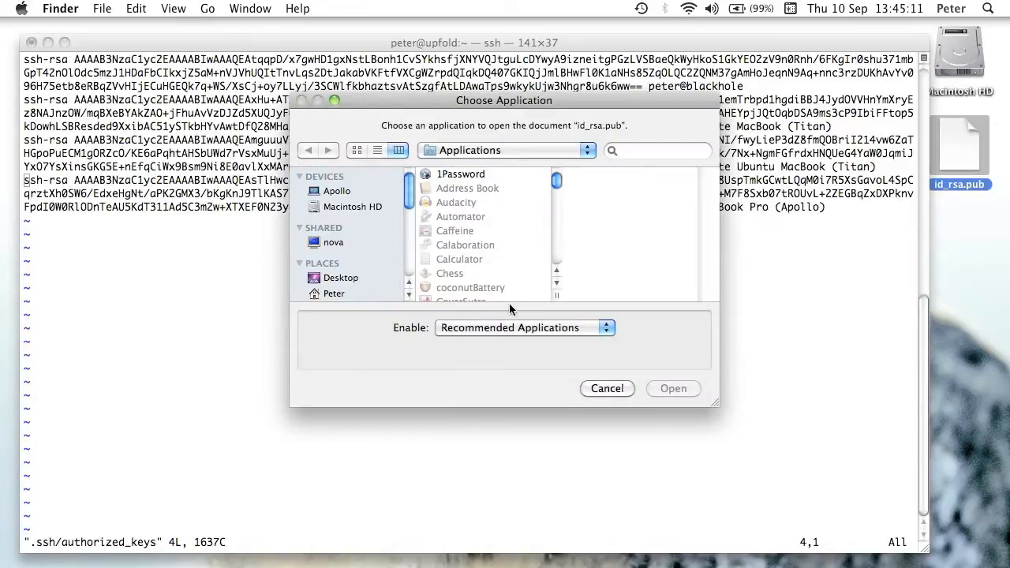
List all applications and open the key file in TextEdit
type("texted")
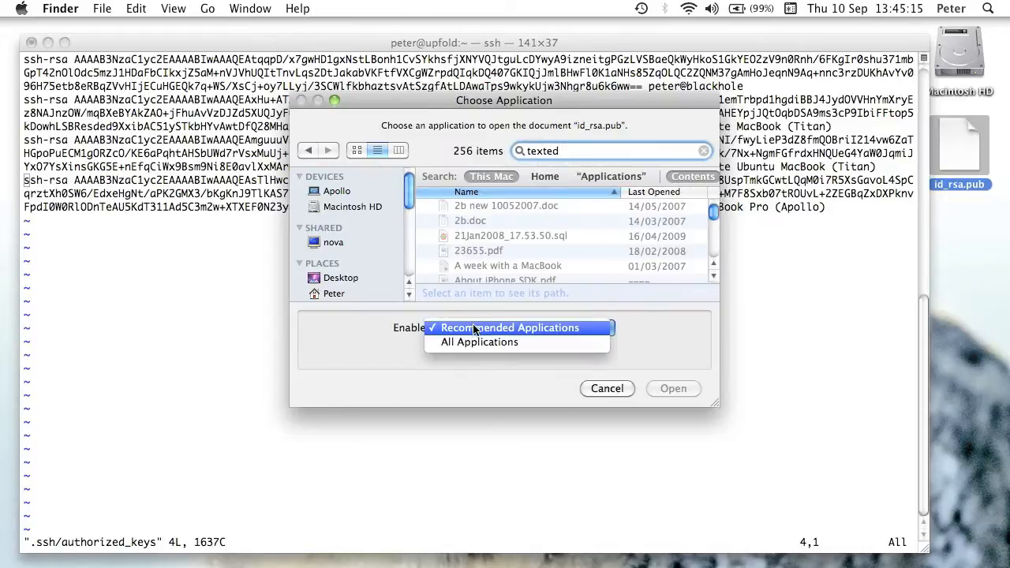
left_click(480, 341)
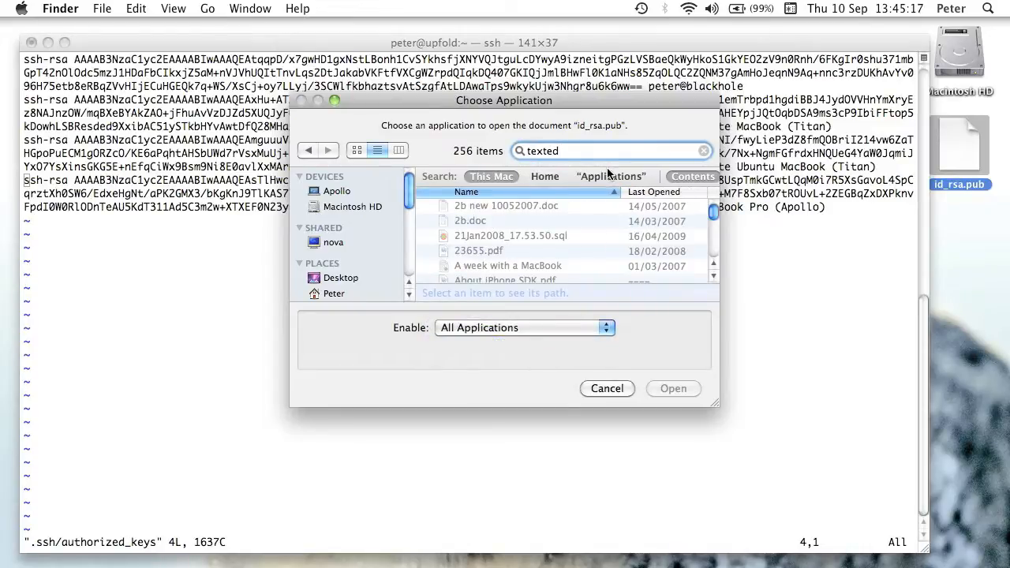
left_click(606, 388)
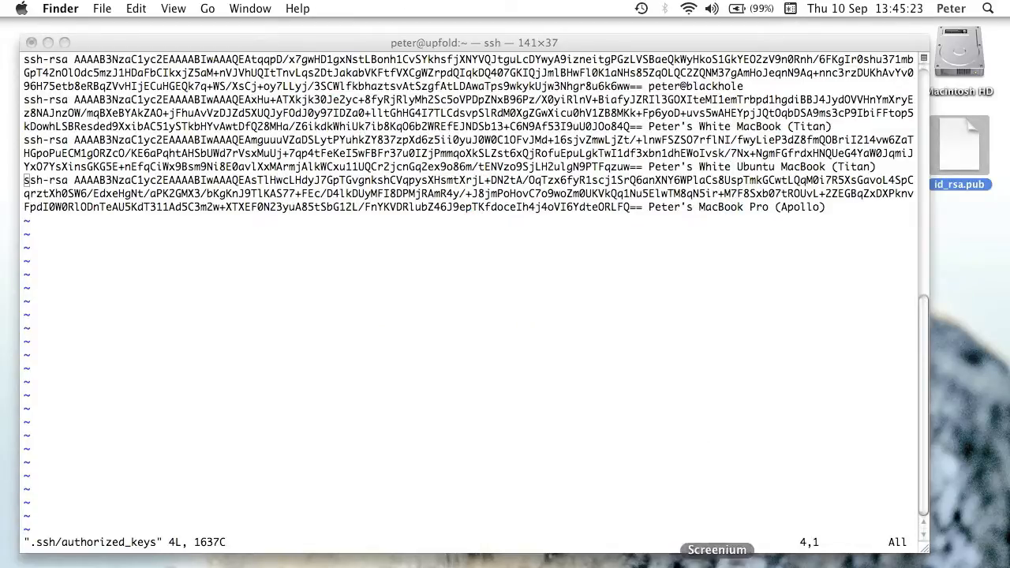
double_click(960, 150)
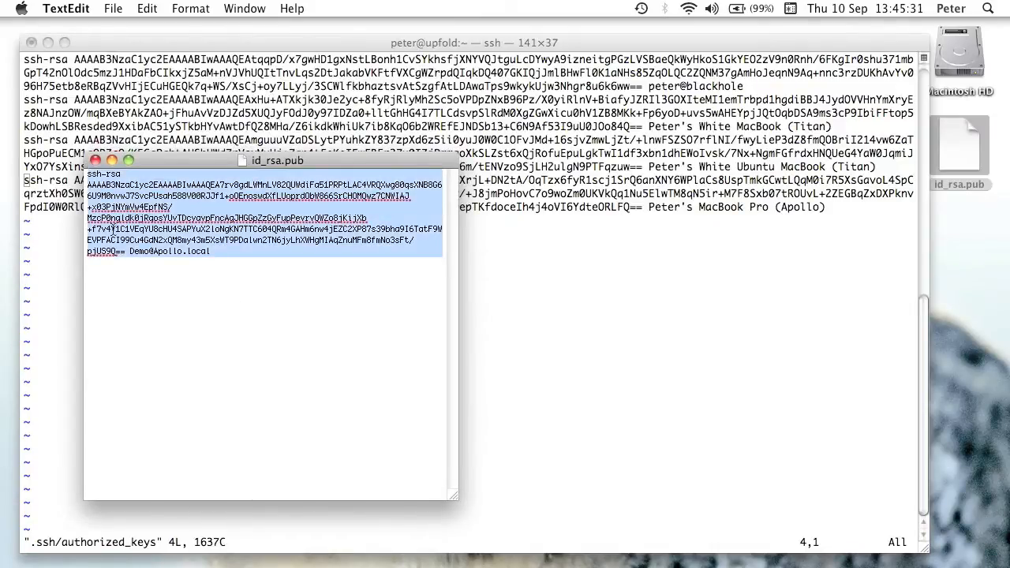
Bring Terminal back to the front with authorized_keys still open in vim
left_click(146, 9)
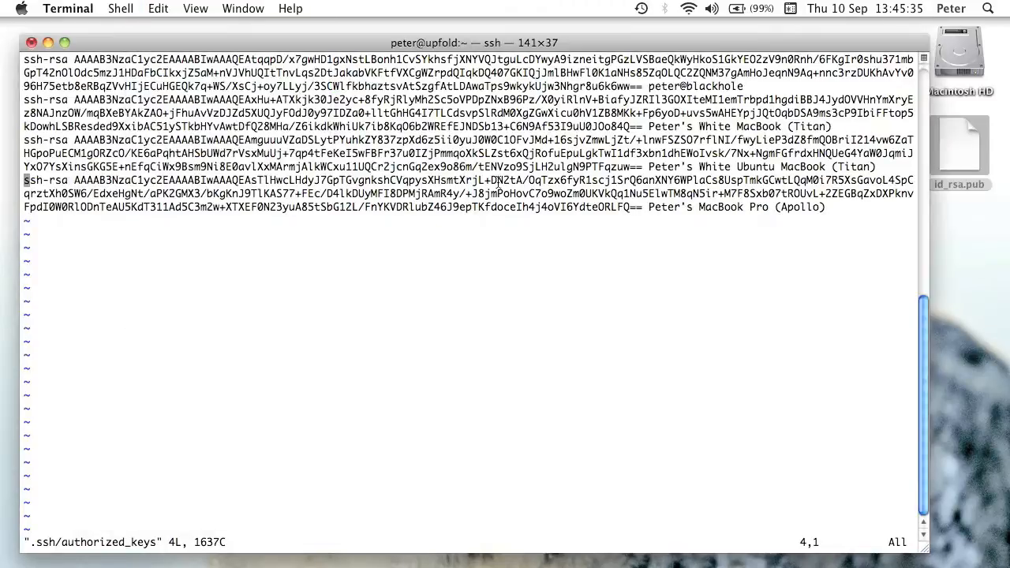
key("o")
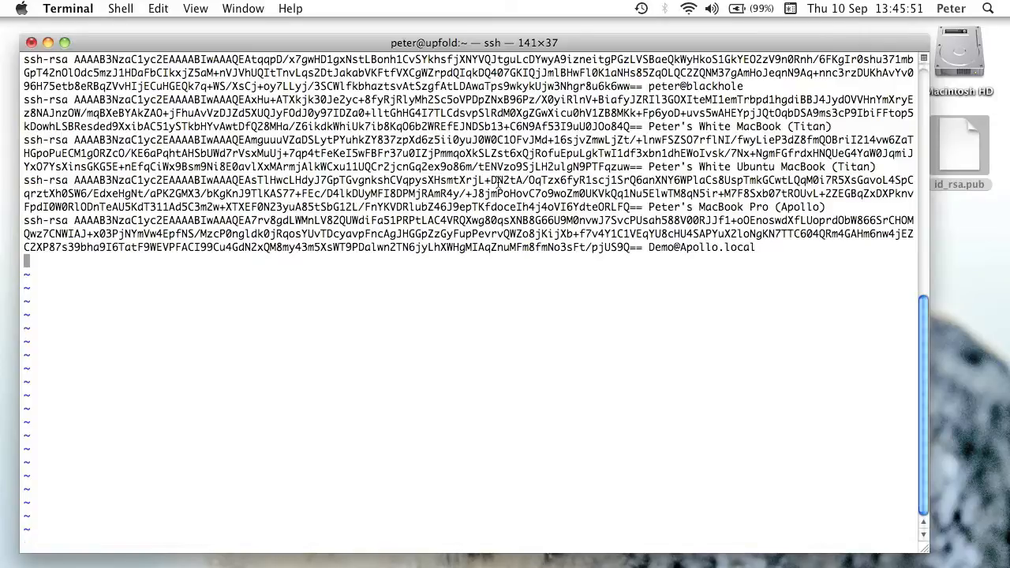
type(":wq")
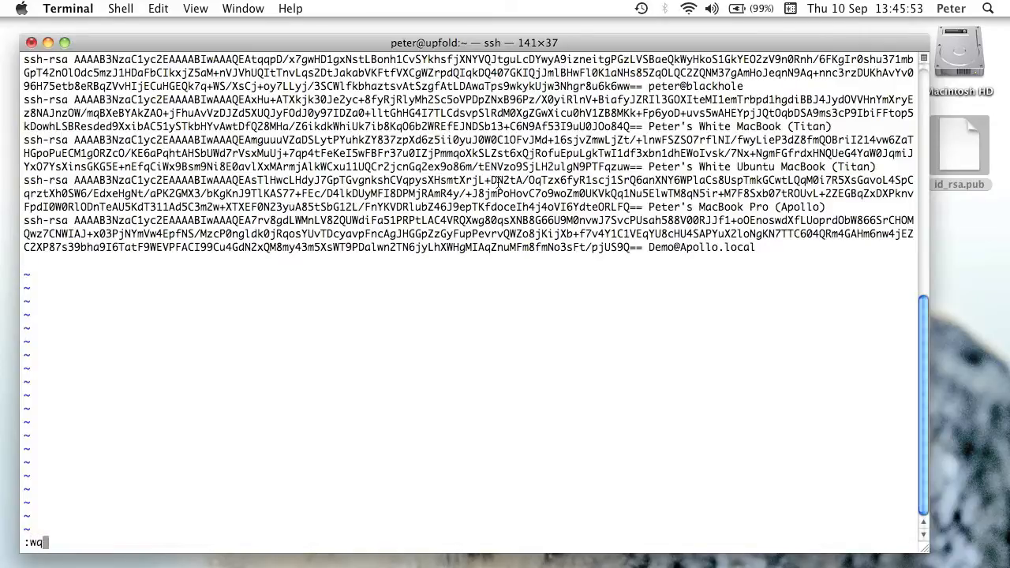
key("Return")
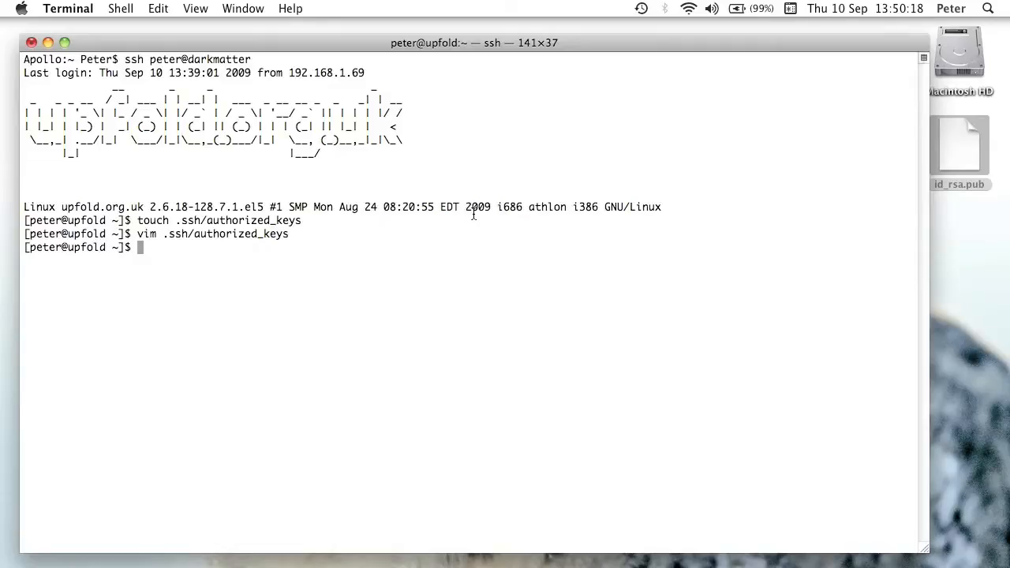
List ~/.ssh with ls -lh, then begin chmod 600 on .ssh/authorized_keys
type("ls lh .ssh")
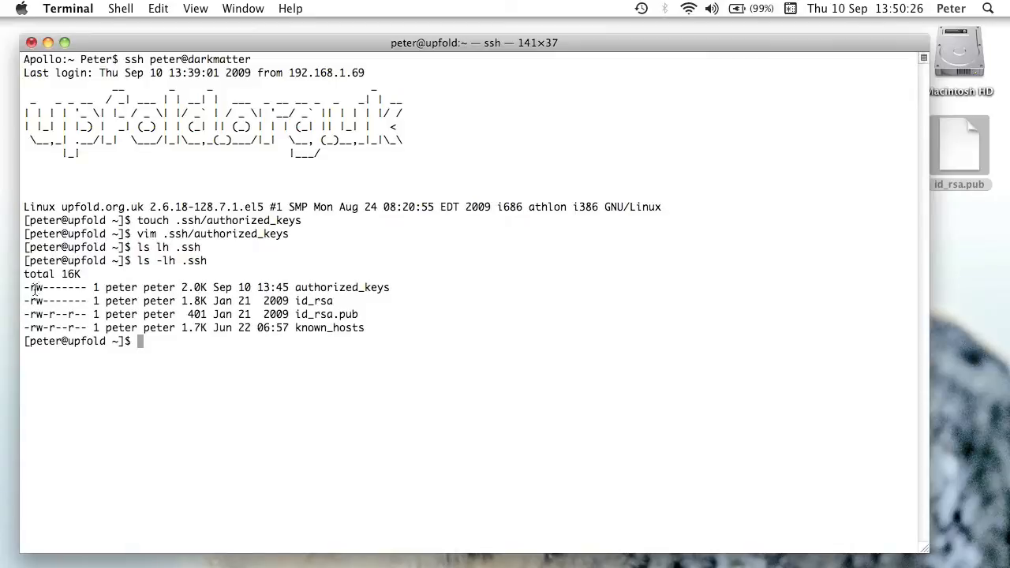
mouse_move(33, 289)
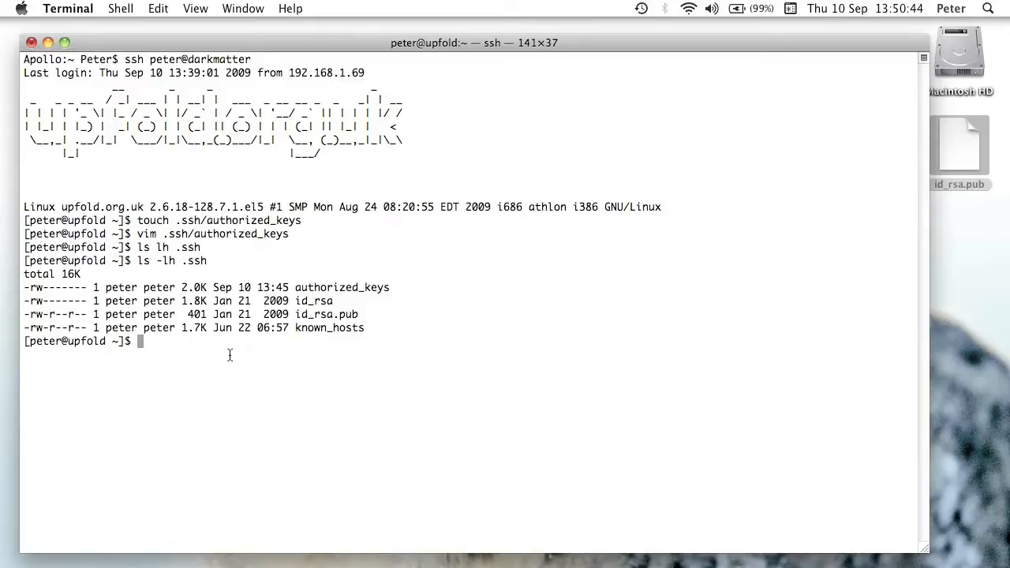
type("chmod")
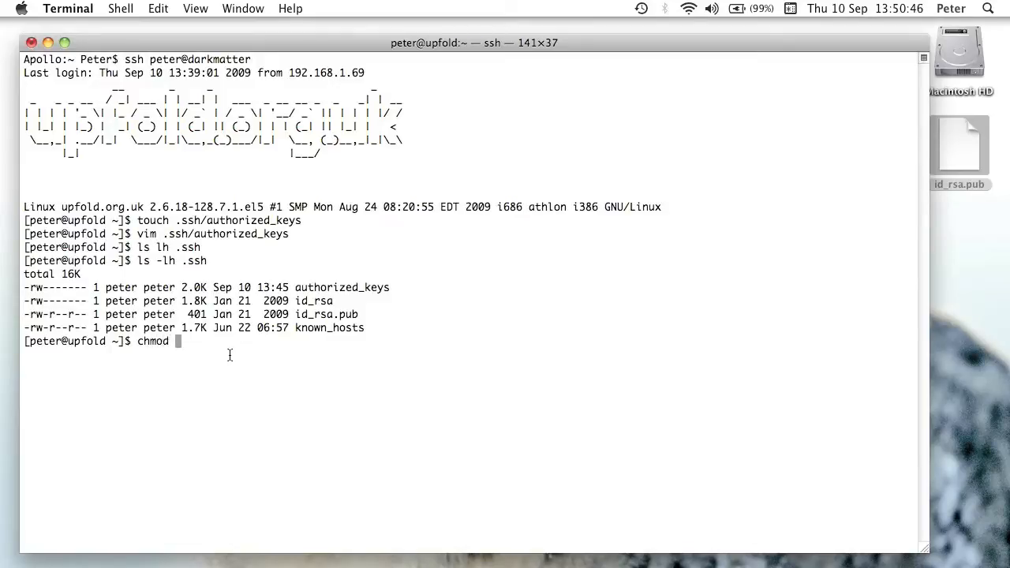
type("600 .ss")
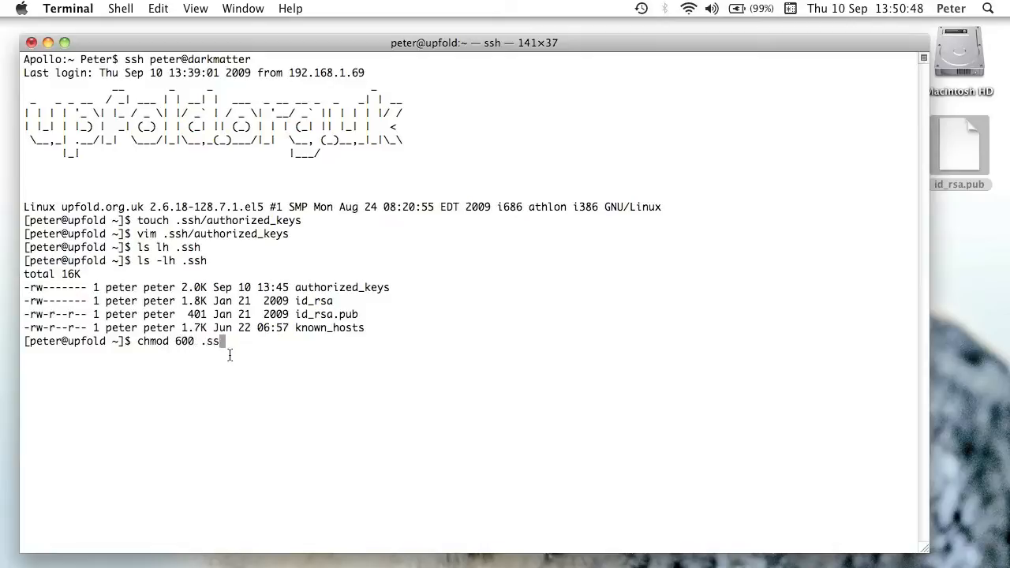